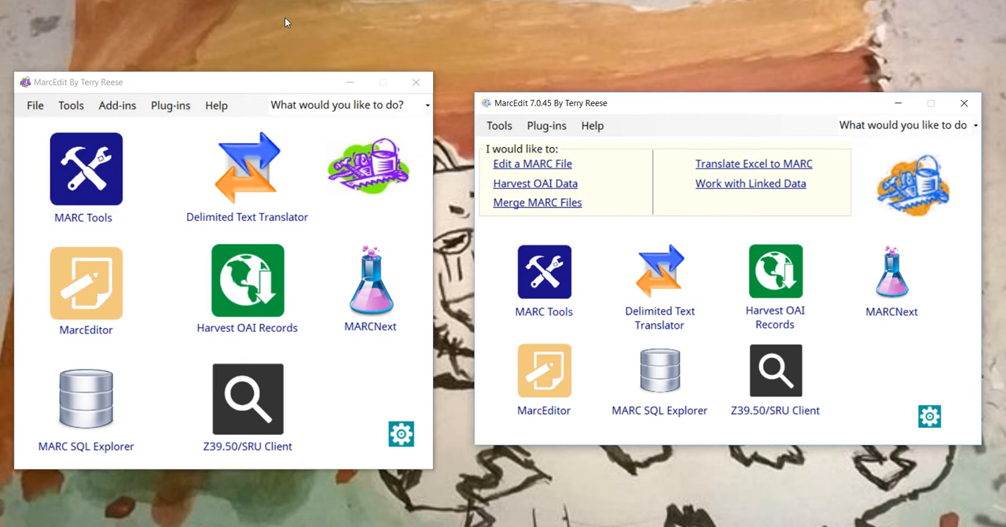
mouse_move(106, 106)
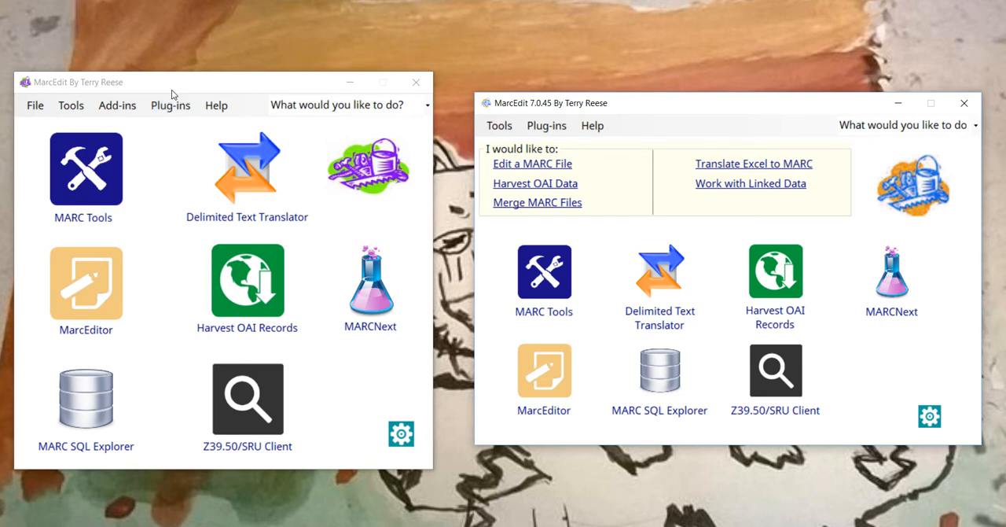
mouse_move(182, 103)
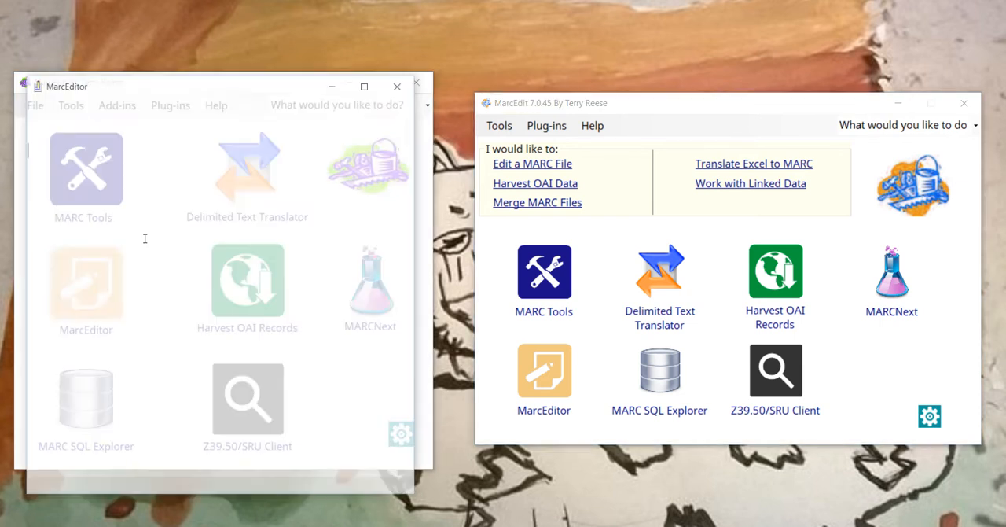
- Load the Nora Roberts 'Year one' MARC record into both the MarcEdit 6 and 7 editors
click(45, 107)
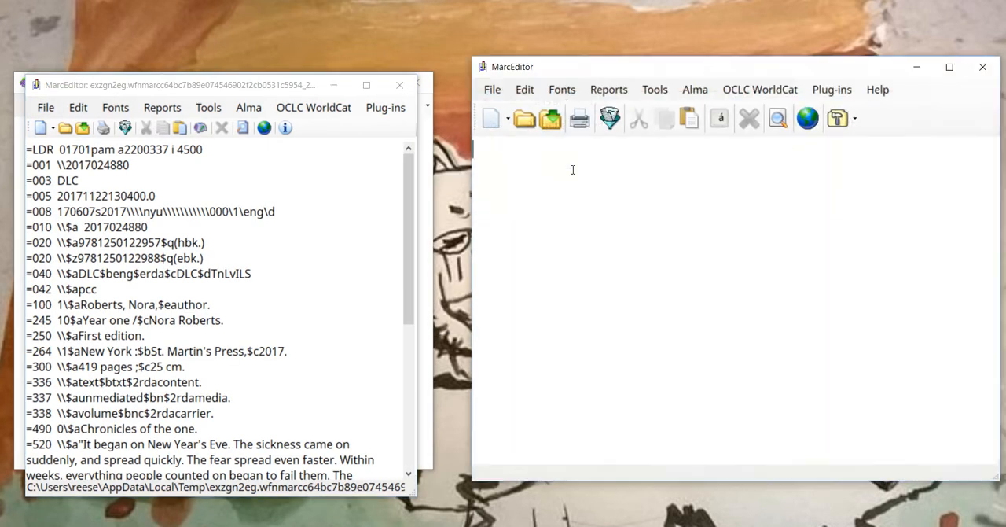
click(492, 89)
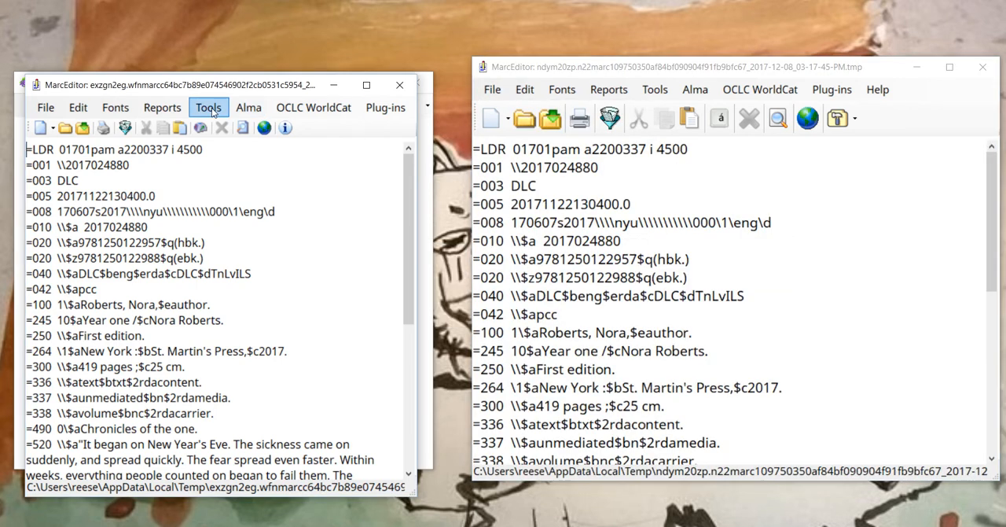
- In MarcEdit 6, inspect the 100+ task item list in Manage Tasks, close it unsaved, and return to Tools
click(208, 107)
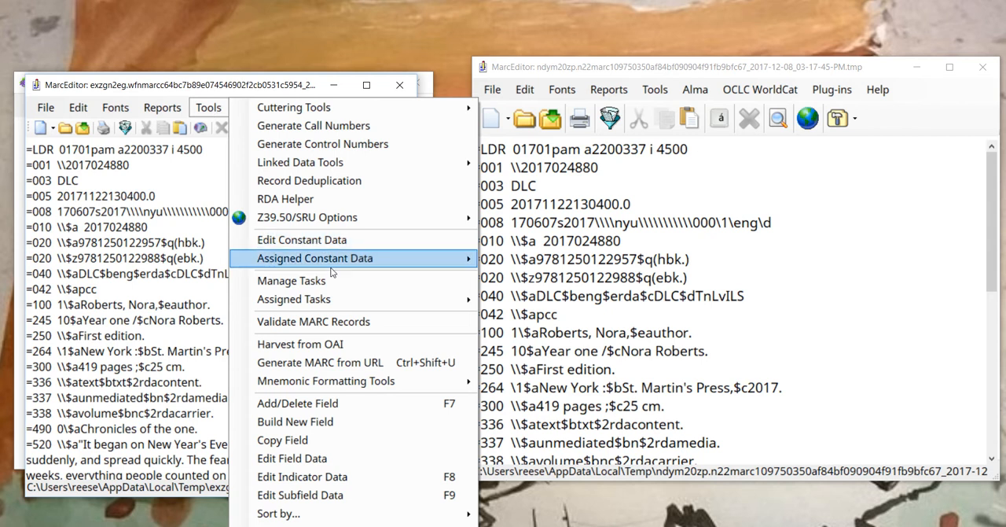
click(291, 280)
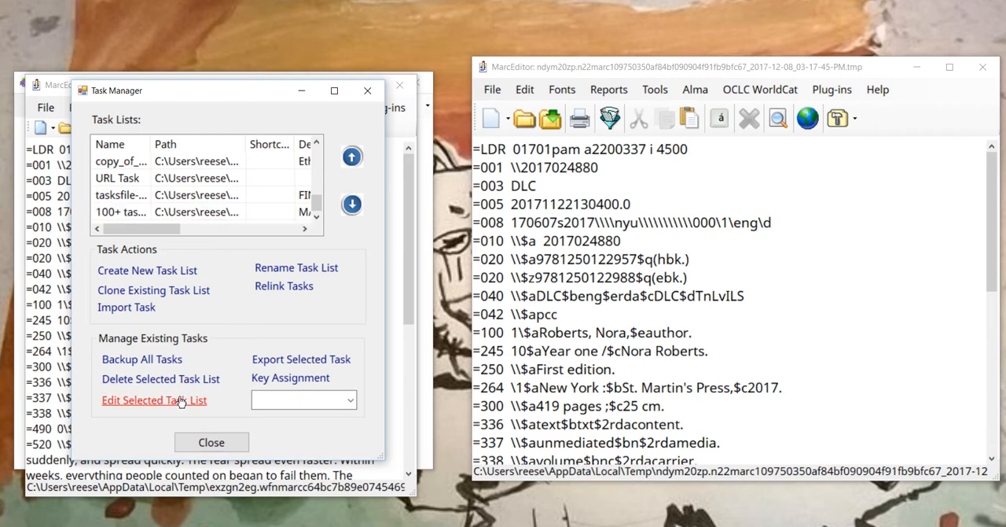
click(154, 400)
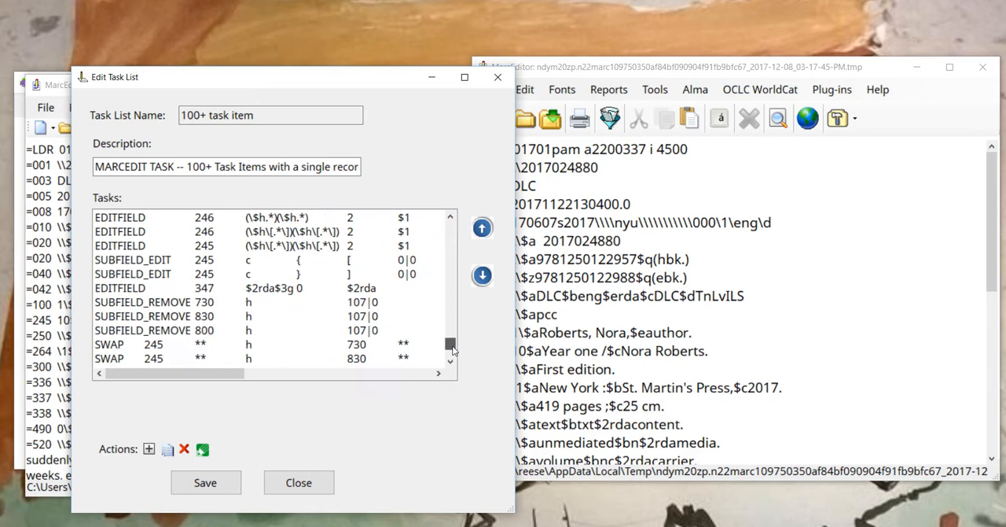
scroll(down, 3)
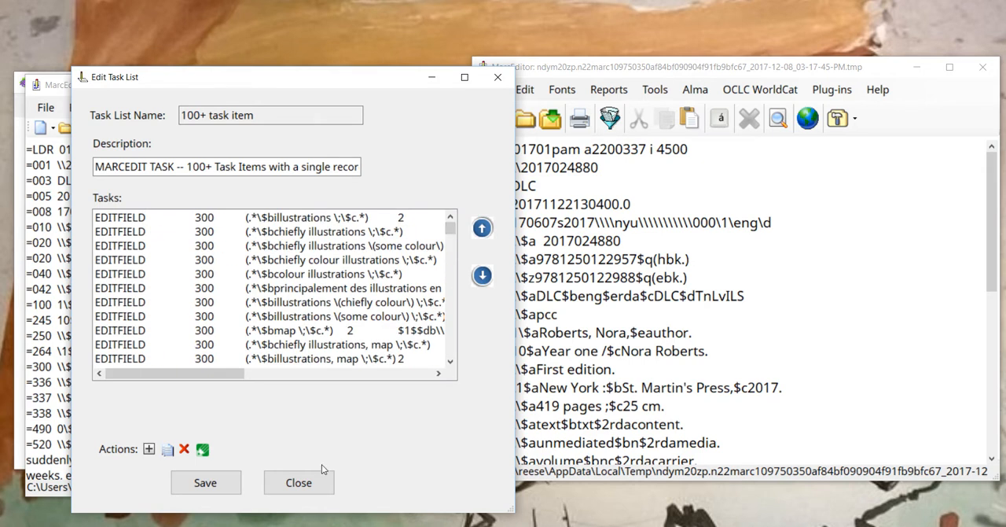
click(299, 482)
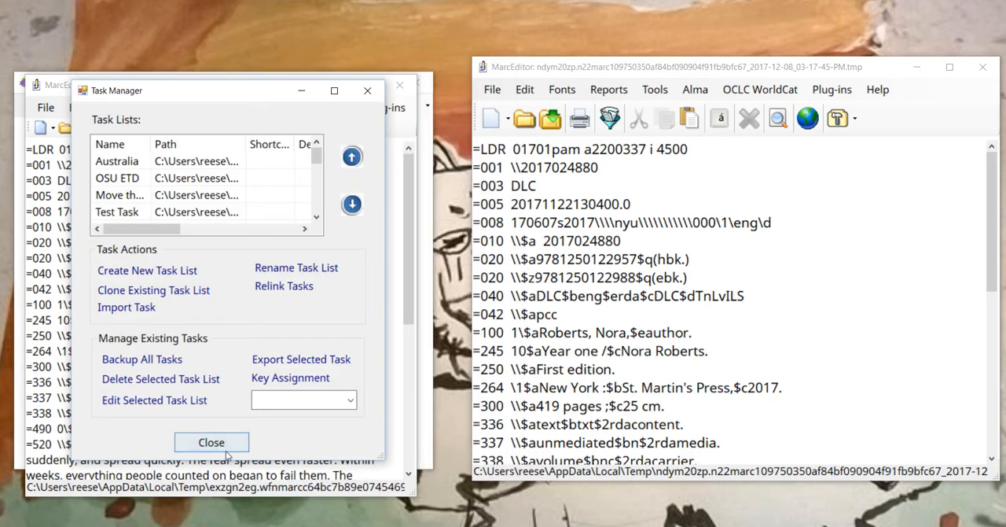
click(211, 442)
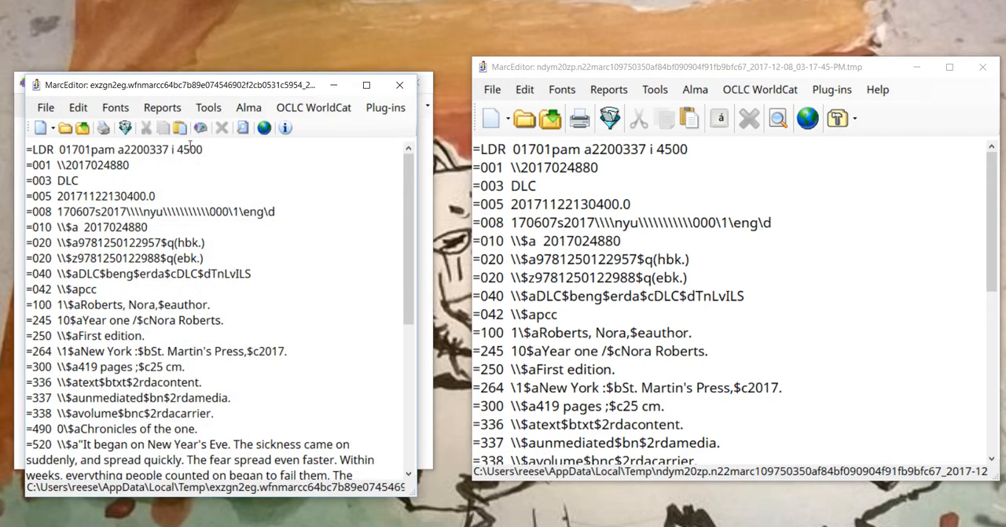
click(208, 107)
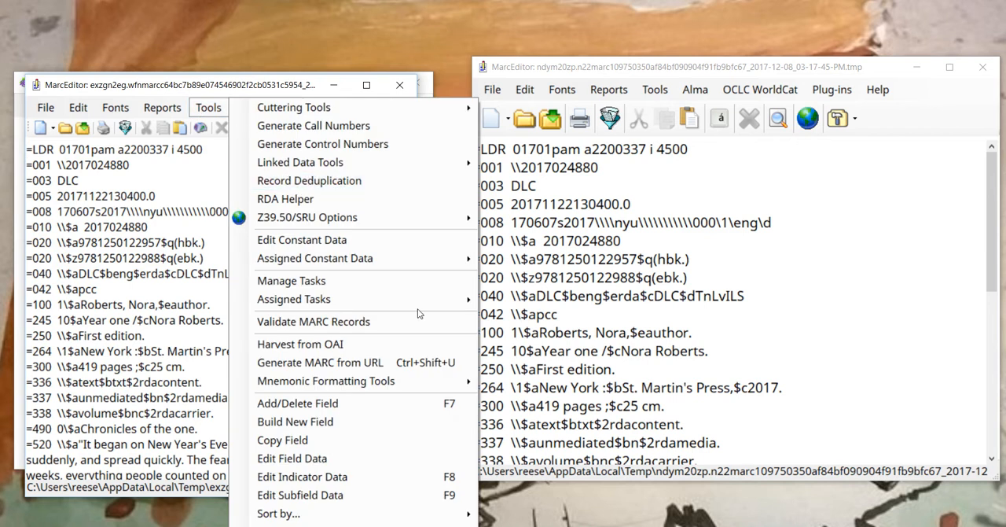
mouse_move(293, 299)
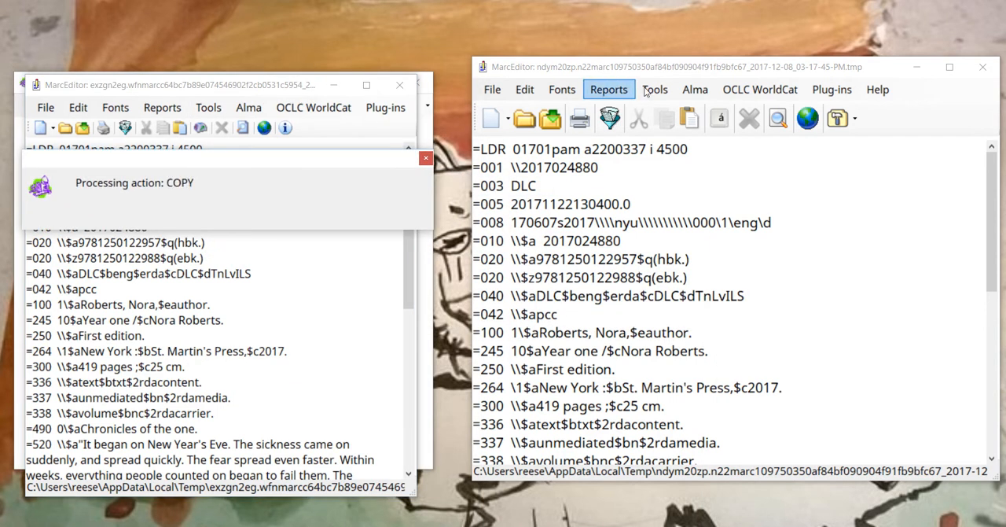
- In MarcEdit 7, review and close the 100+ task list, then bring up the assigned tasks to run
click(655, 89)
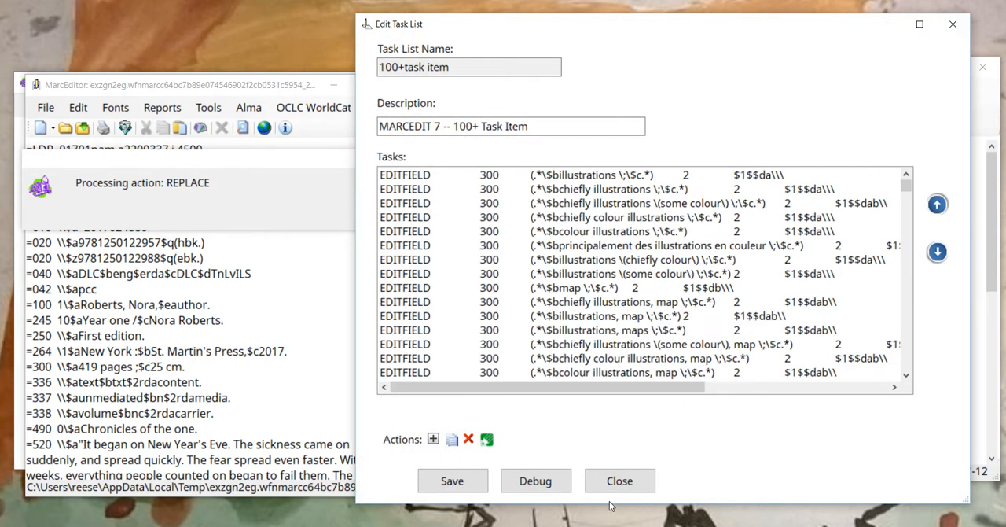
click(620, 480)
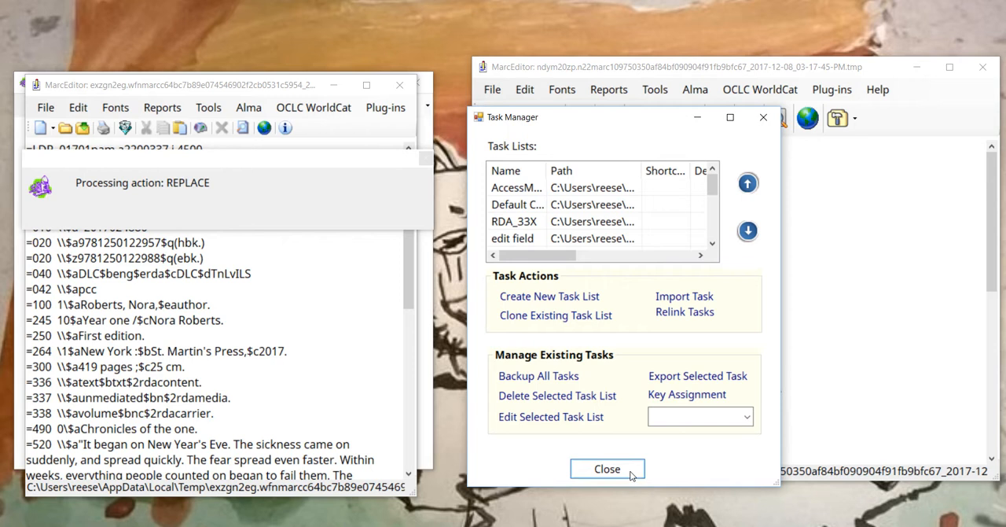
click(607, 469)
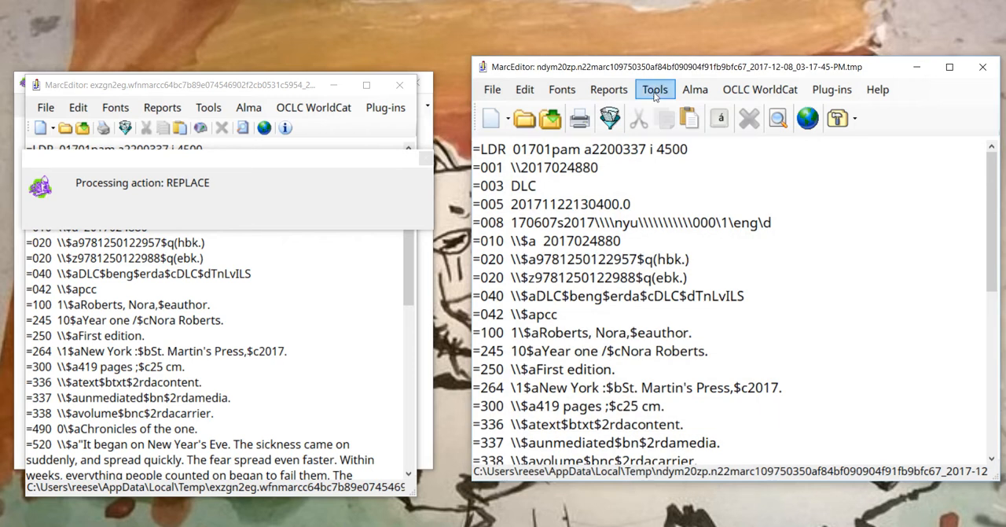
click(655, 89)
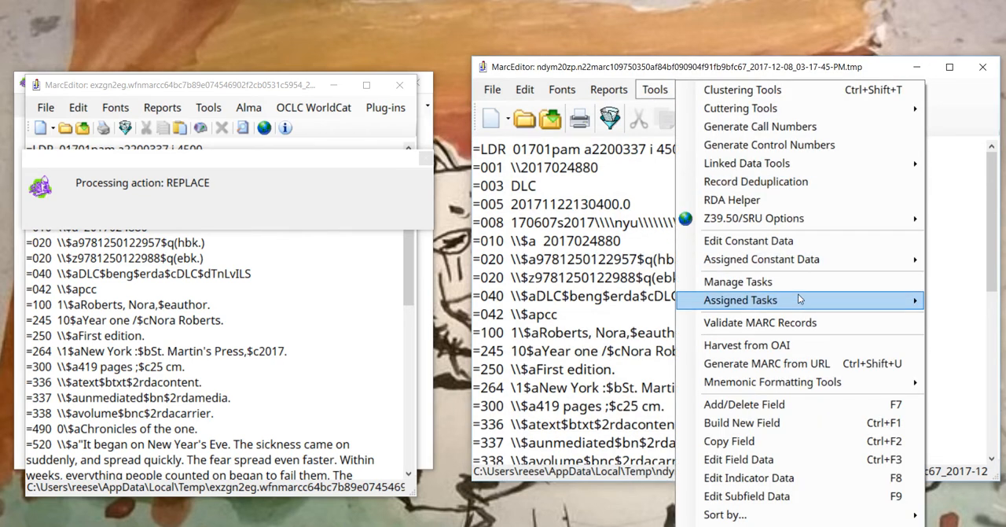
click(740, 300)
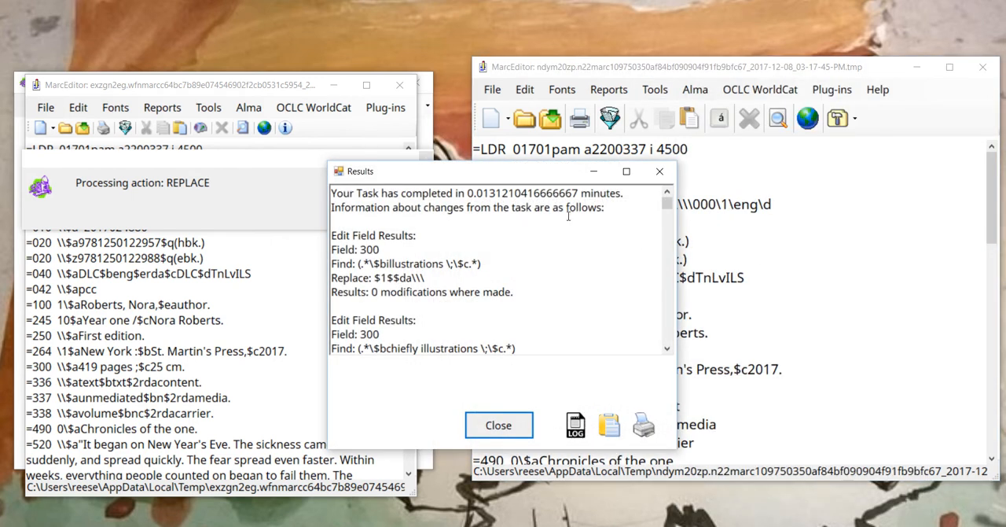
mouse_move(518, 316)
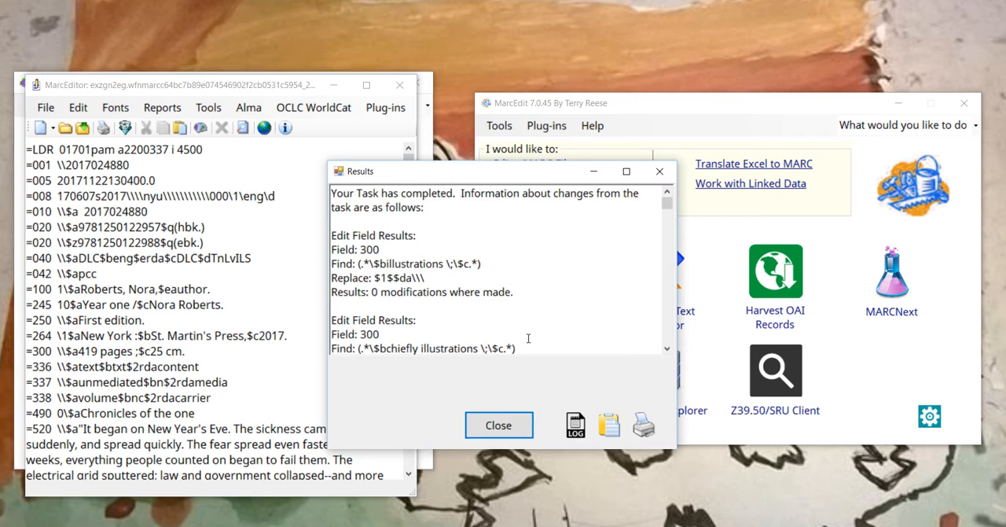
mouse_move(545, 173)
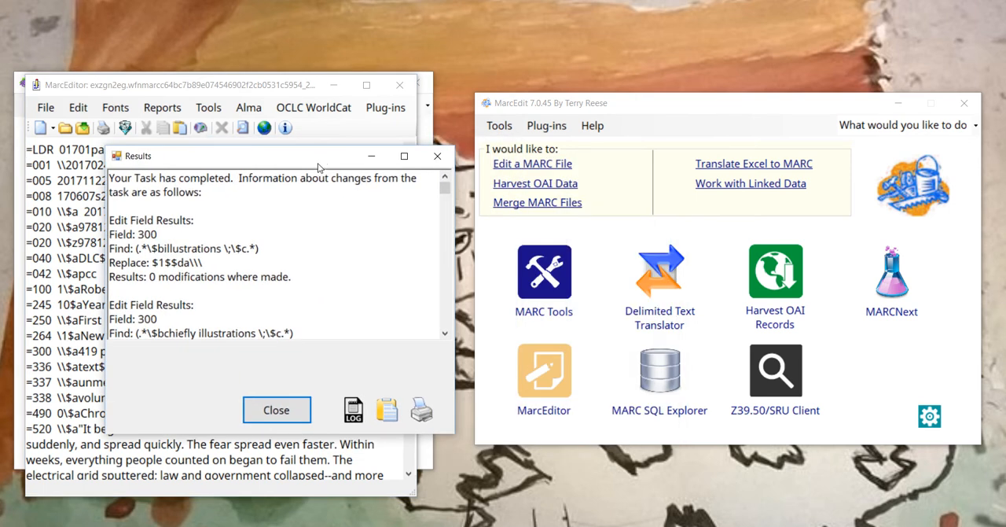
mouse_move(313, 198)
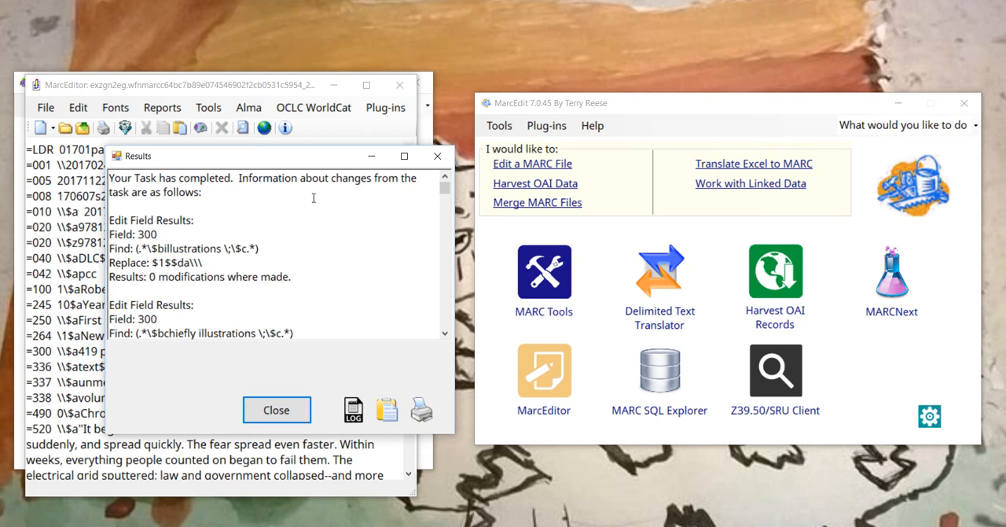
mouse_move(288, 227)
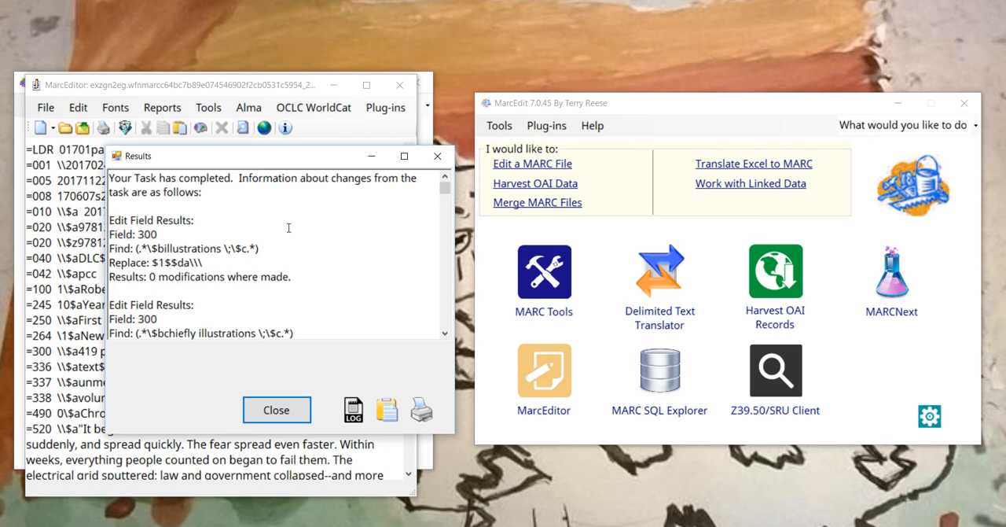
mouse_move(283, 359)
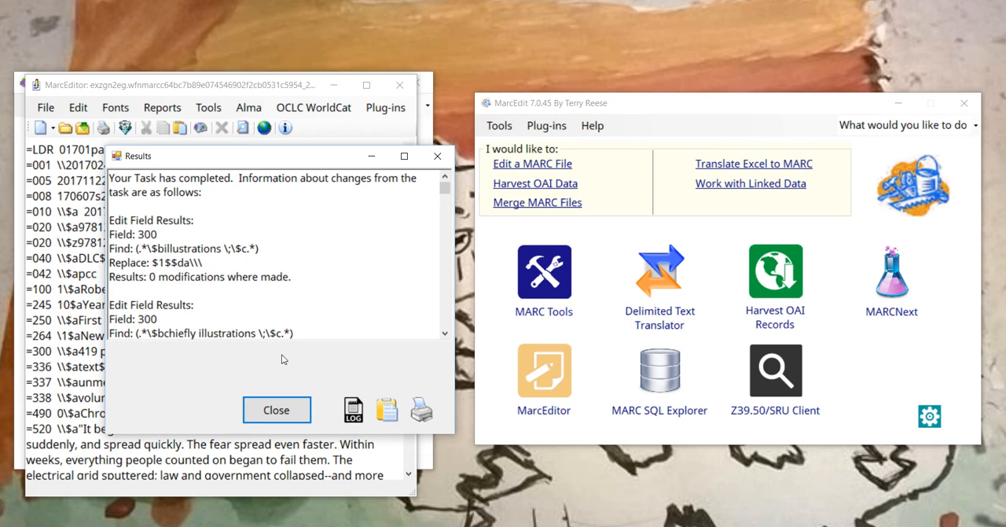
- Close MarcEdit 6's Results report and answer the save-changes prompt for the record
click(276, 409)
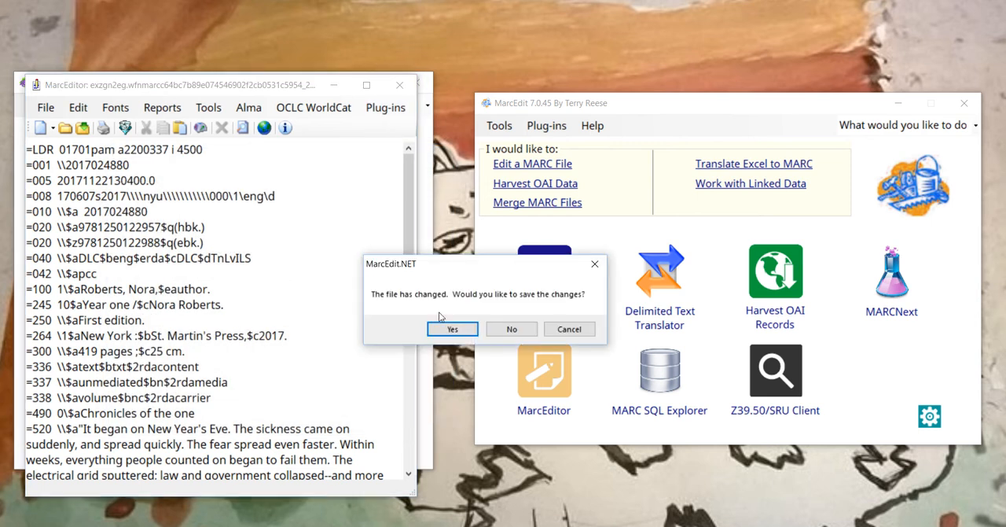
click(453, 329)
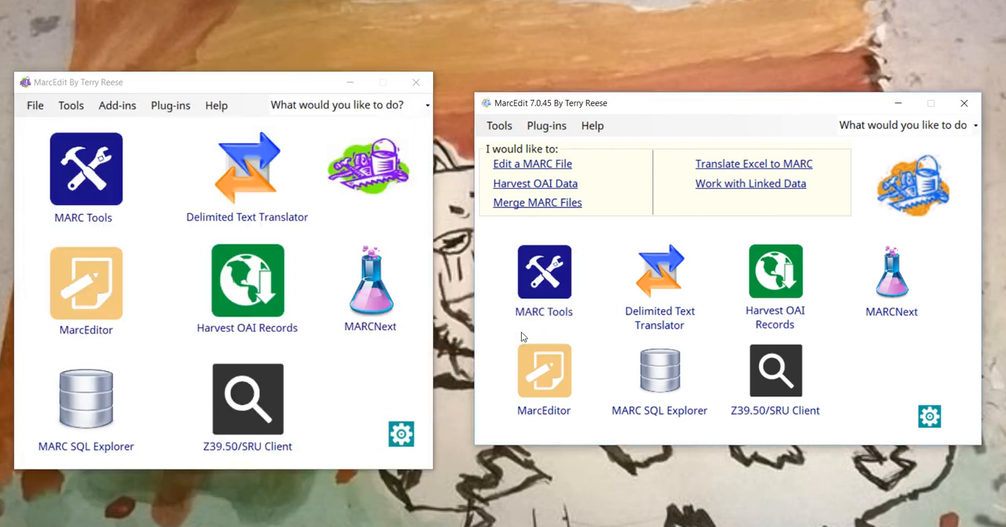